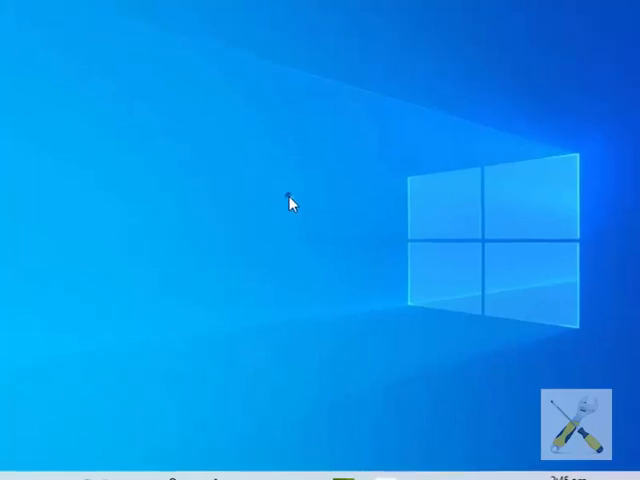
Open Display settings from the desktop menu and scroll to Multiple displays.
{"action": "right_click", "coordinate": [291, 203]}
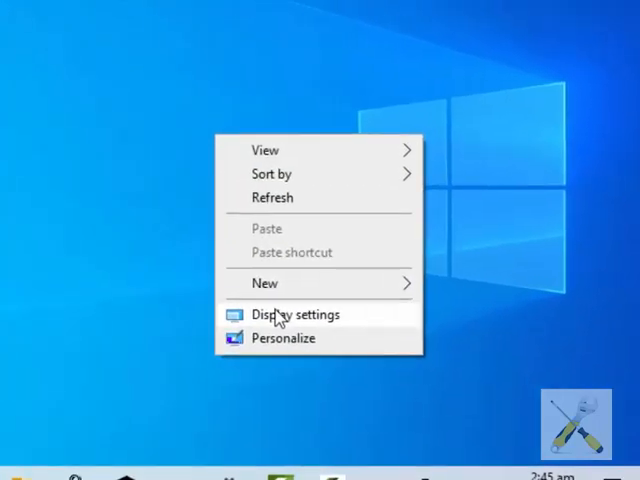
{"action": "left_click", "coordinate": [296, 314]}
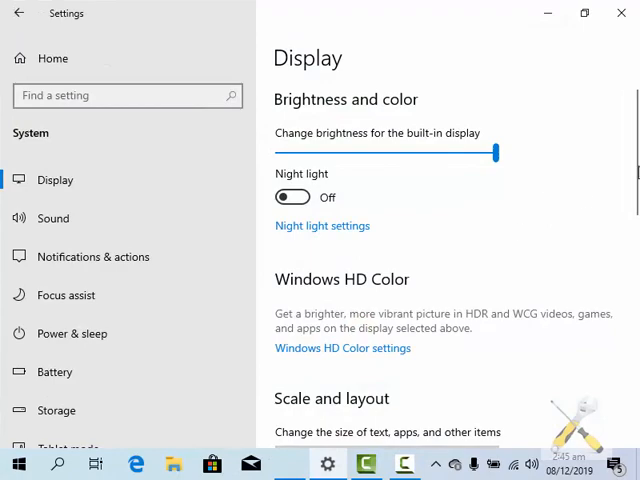
{"action": "scroll", "scroll_direction": "down", "scroll_amount": 3}
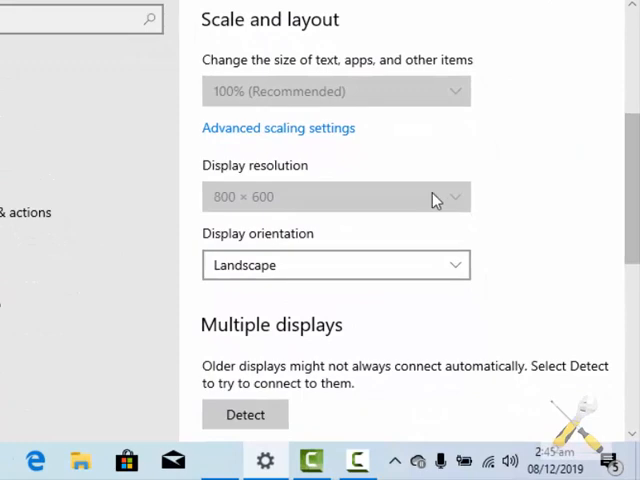
{"action": "mouse_move", "coordinate": [613, 197]}
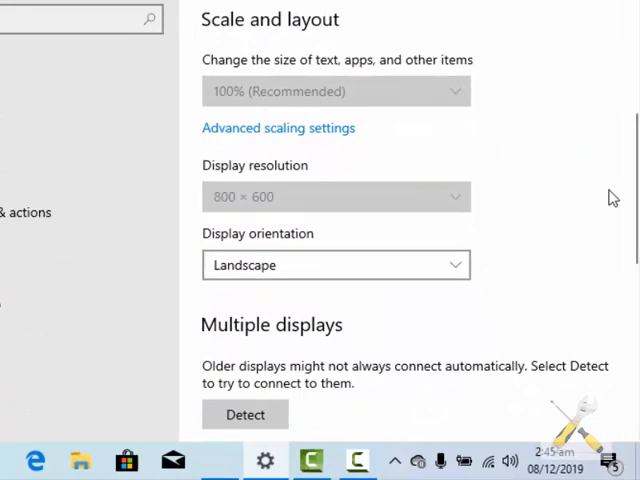
{"action": "scroll", "scroll_direction": "down", "scroll_amount": 3}
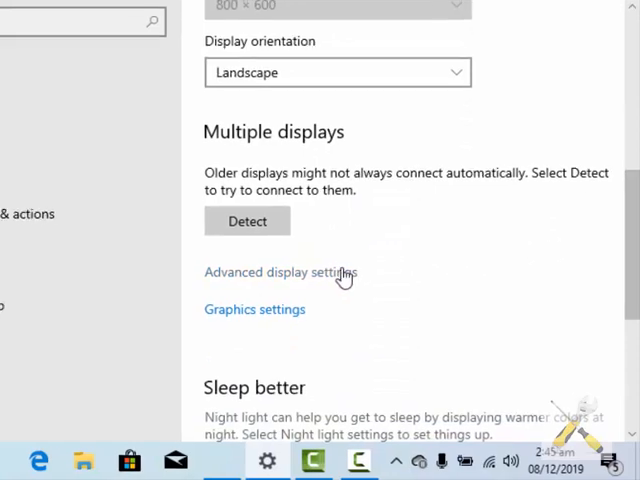
{"action": "left_click", "coordinate": [281, 272]}
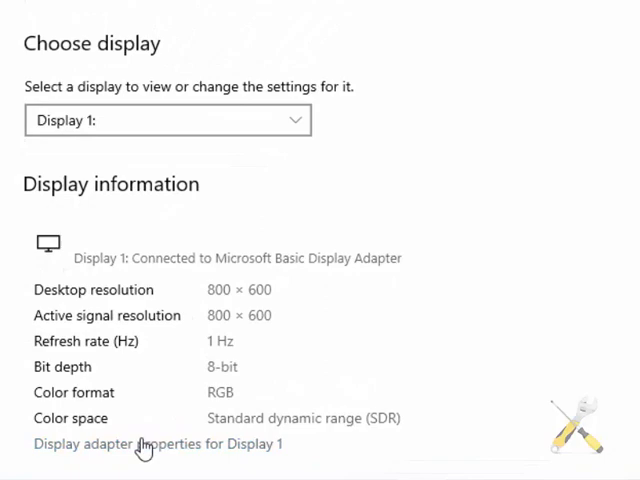
{"action": "left_click", "coordinate": [157, 444]}
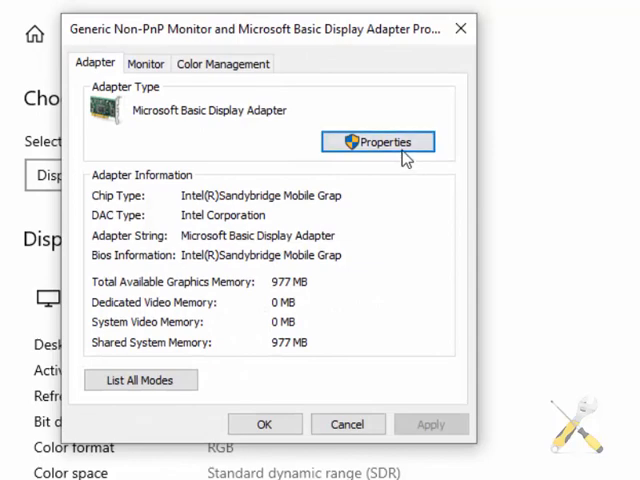
{"action": "left_click", "coordinate": [377, 141]}
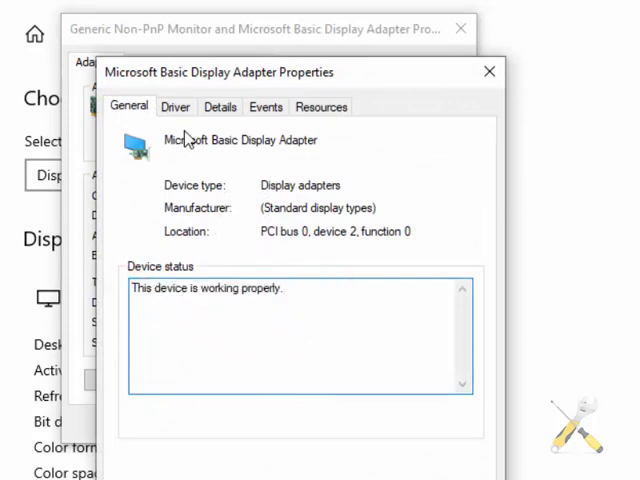
Show the Driver tab: Microsoft provider, dated 21/06/2006, version 10.0.18362.1.
{"action": "left_click", "coordinate": [175, 107]}
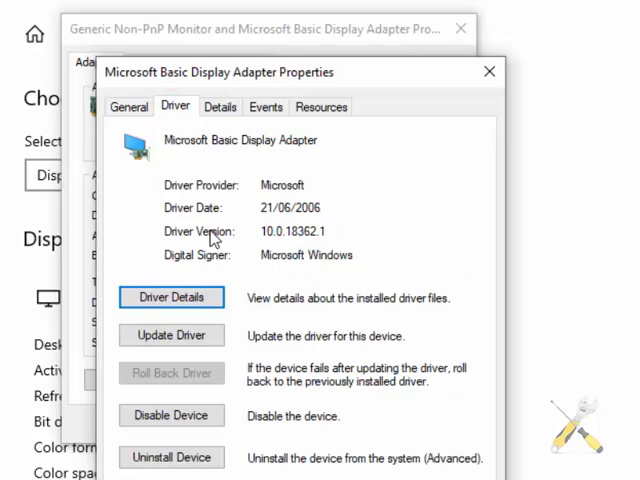
{"action": "mouse_move", "coordinate": [171, 335]}
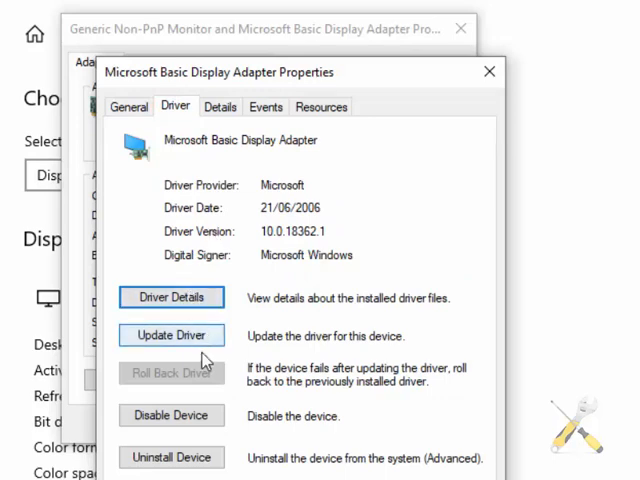
{"action": "mouse_move", "coordinate": [190, 347]}
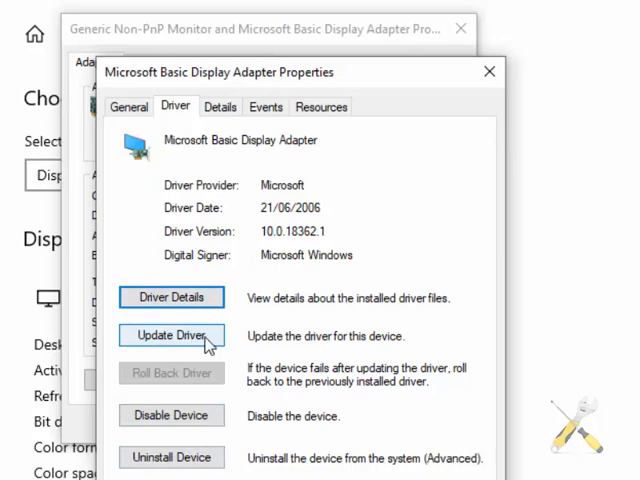
Update the adapter driver by automatic search, installing Intel(R) HD Graphics.
{"action": "left_click", "coordinate": [170, 335]}
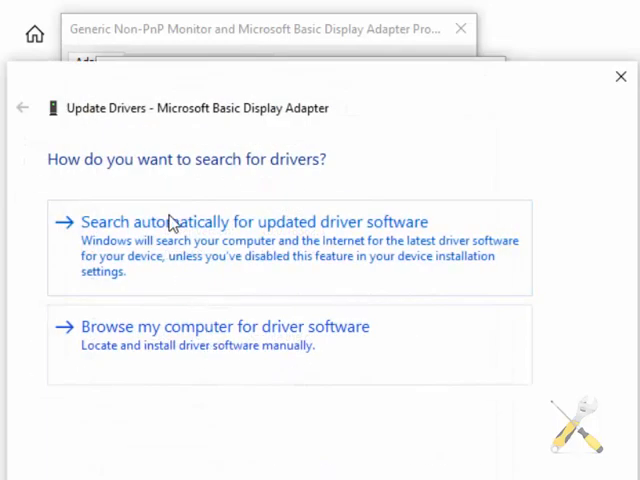
{"action": "mouse_move", "coordinate": [140, 350]}
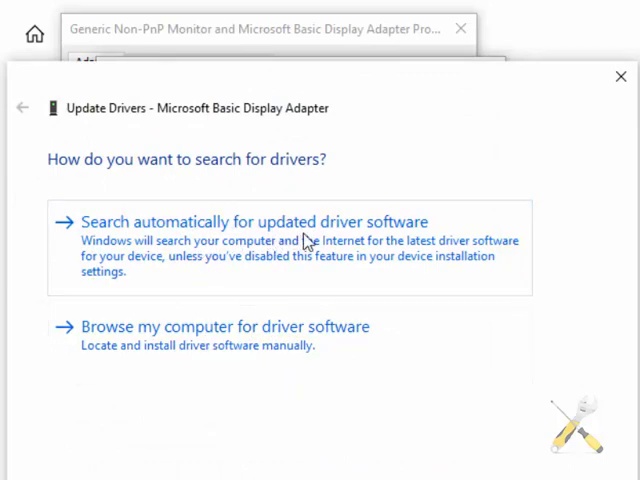
{"action": "left_click", "coordinate": [253, 221]}
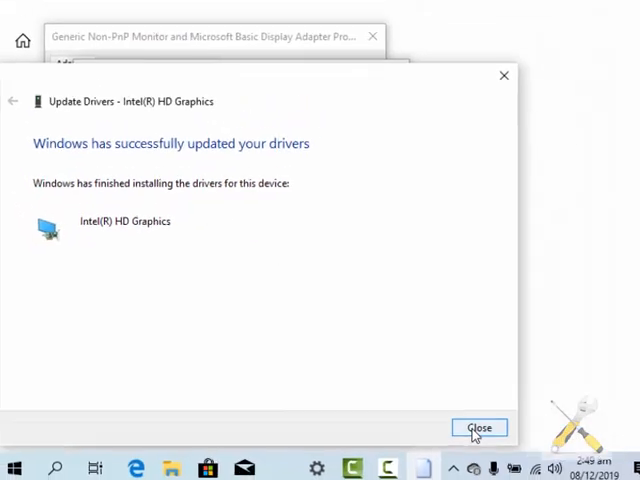
Close the update wizard, Intel HD Graphics Properties and adapter dialog, returning to Display settings.
{"action": "left_click", "coordinate": [478, 427]}
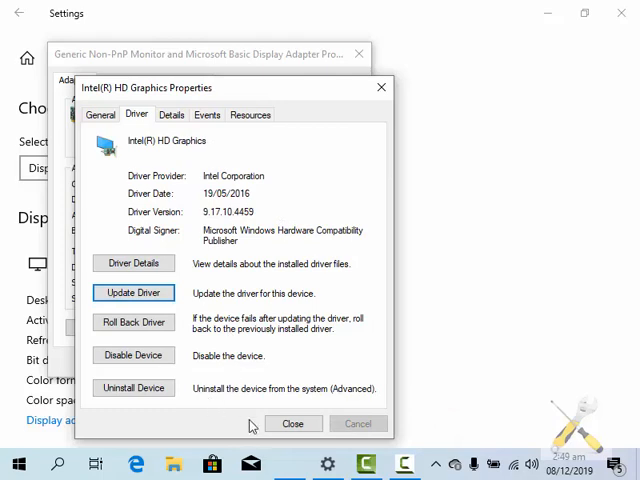
{"action": "left_click", "coordinate": [293, 423]}
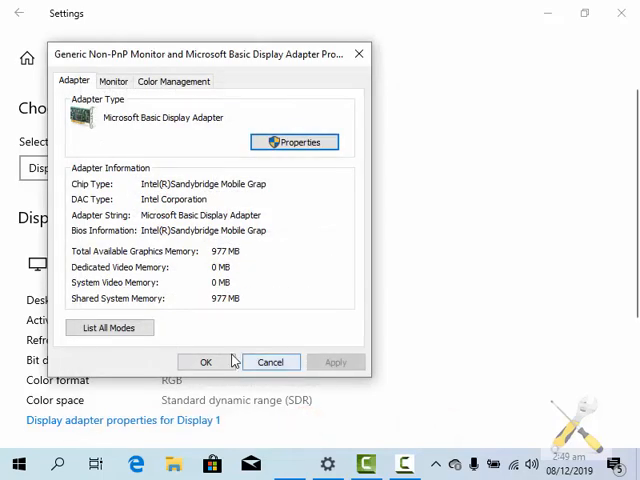
{"action": "left_click", "coordinate": [206, 362]}
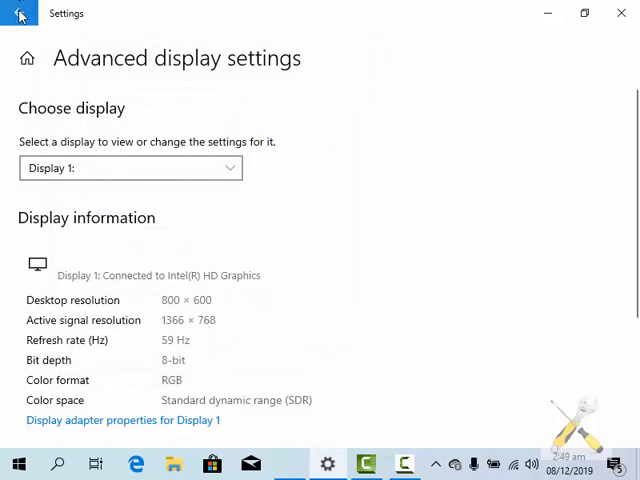
{"action": "left_click", "coordinate": [20, 13]}
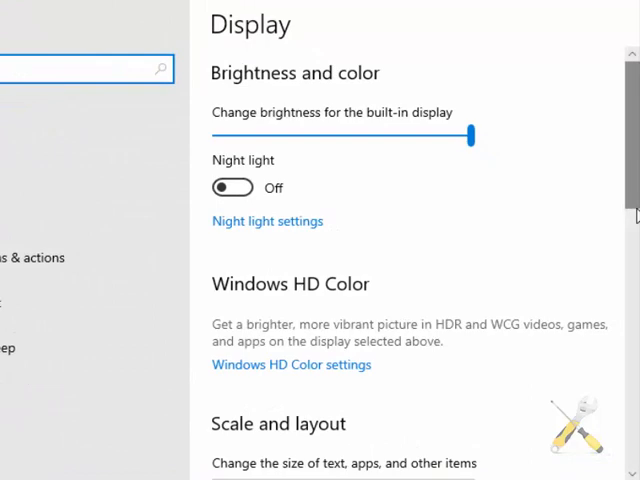
Choose 1366 × 768 (Recommended) from the Display resolution list and keep the change.
{"action": "scroll", "scroll_direction": "down", "scroll_amount": 3}
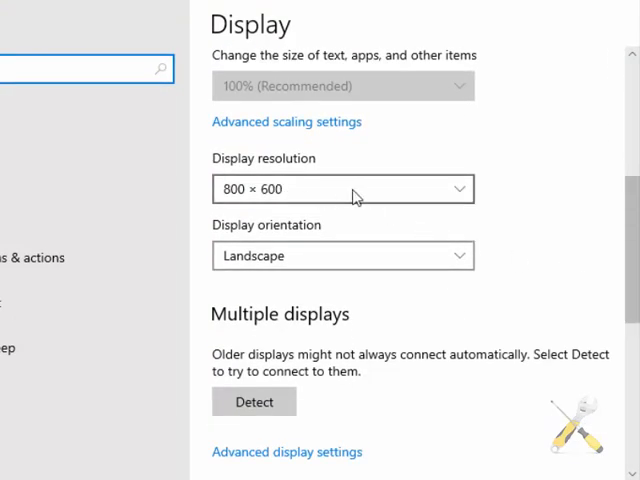
{"action": "left_click", "coordinate": [343, 189]}
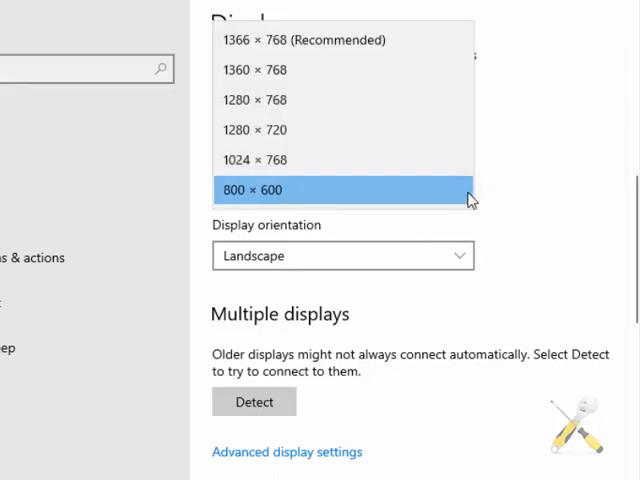
{"action": "mouse_move", "coordinate": [330, 40]}
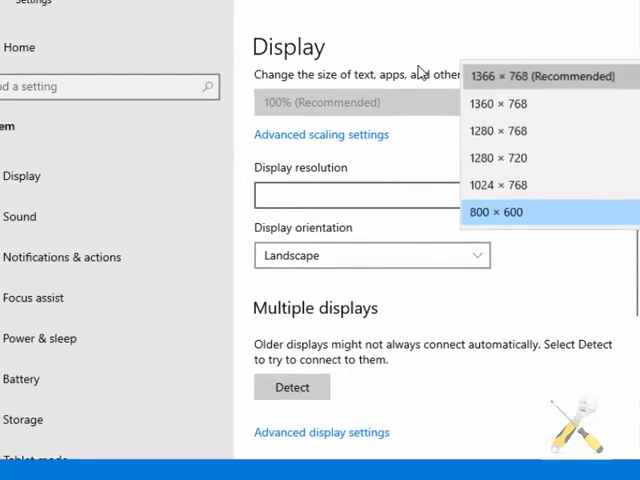
{"action": "left_click", "coordinate": [497, 212]}
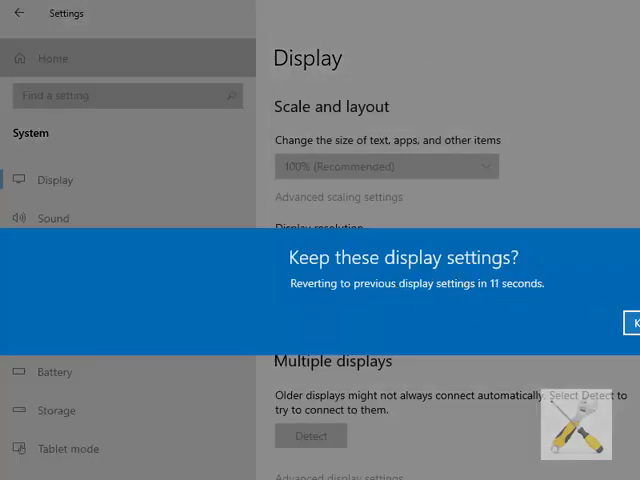
{"action": "left_click", "coordinate": [628, 322]}
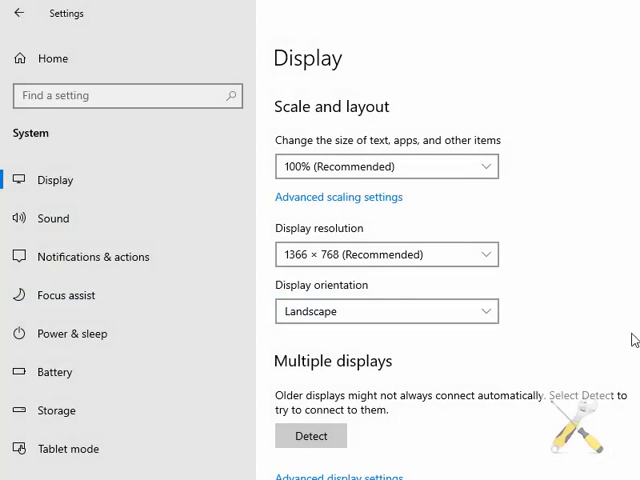
{"action": "mouse_move", "coordinate": [563, 208]}
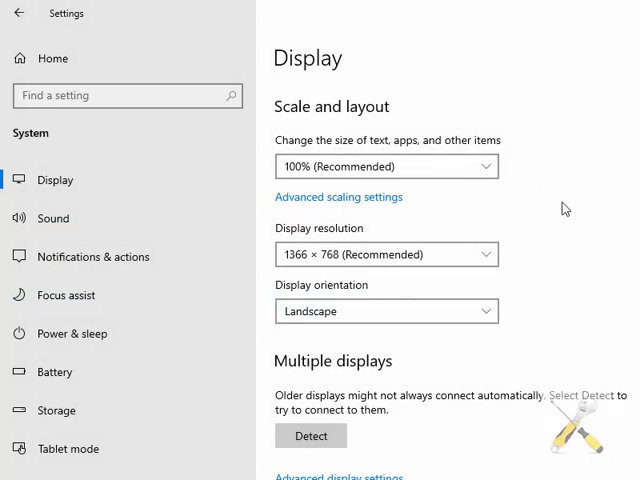